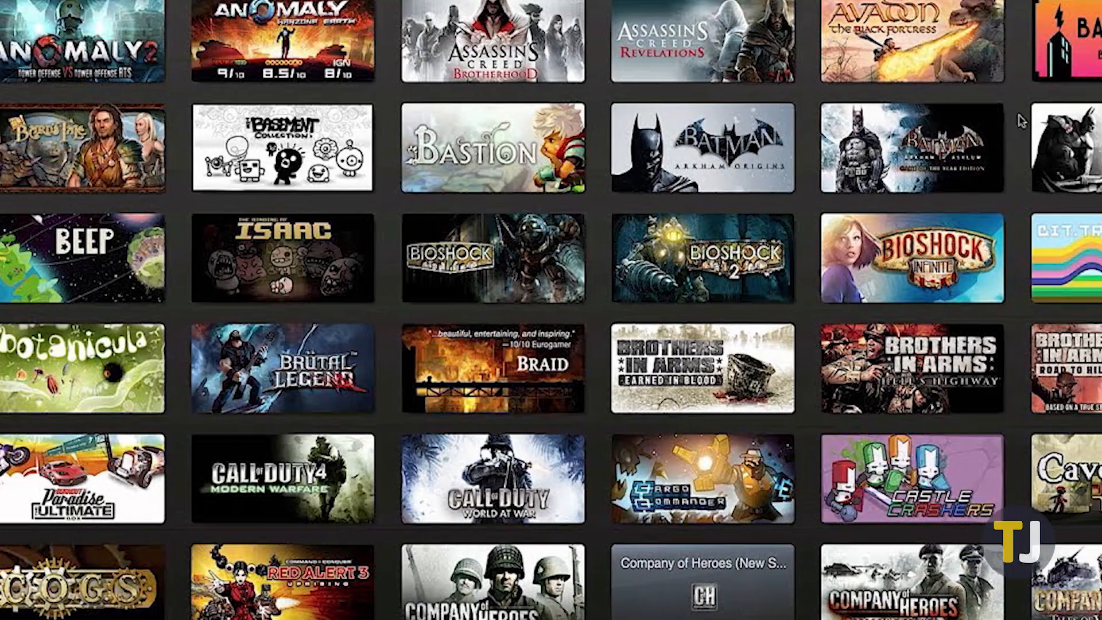
# - Enter the path \Program Files\Steam\Steam in the address bar
pyautogui.hscroll(3)
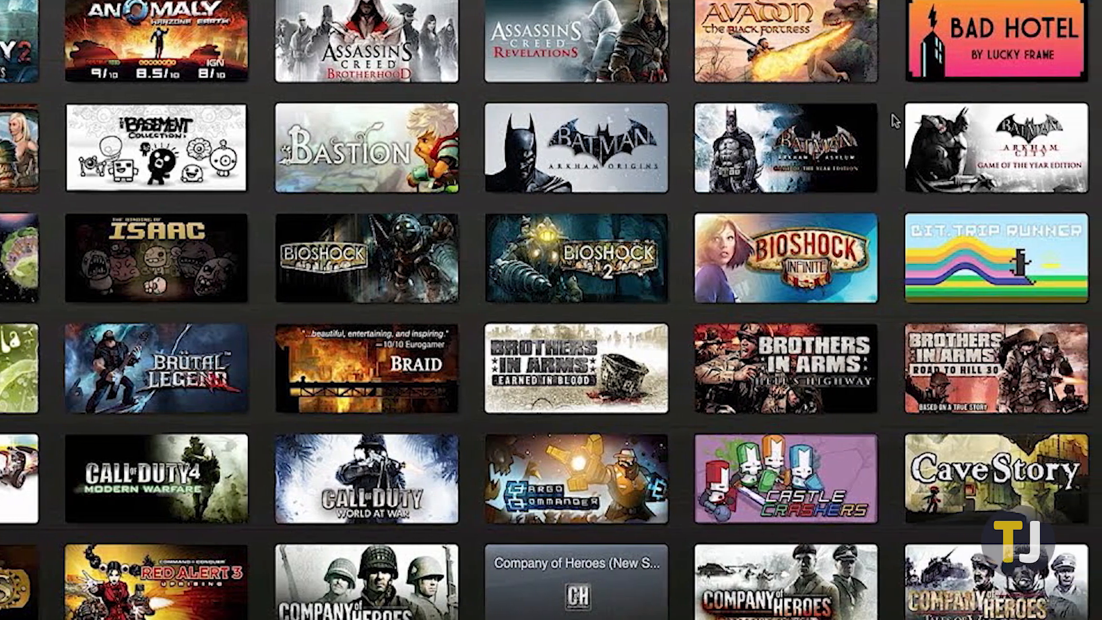
pyautogui.hscroll(3)
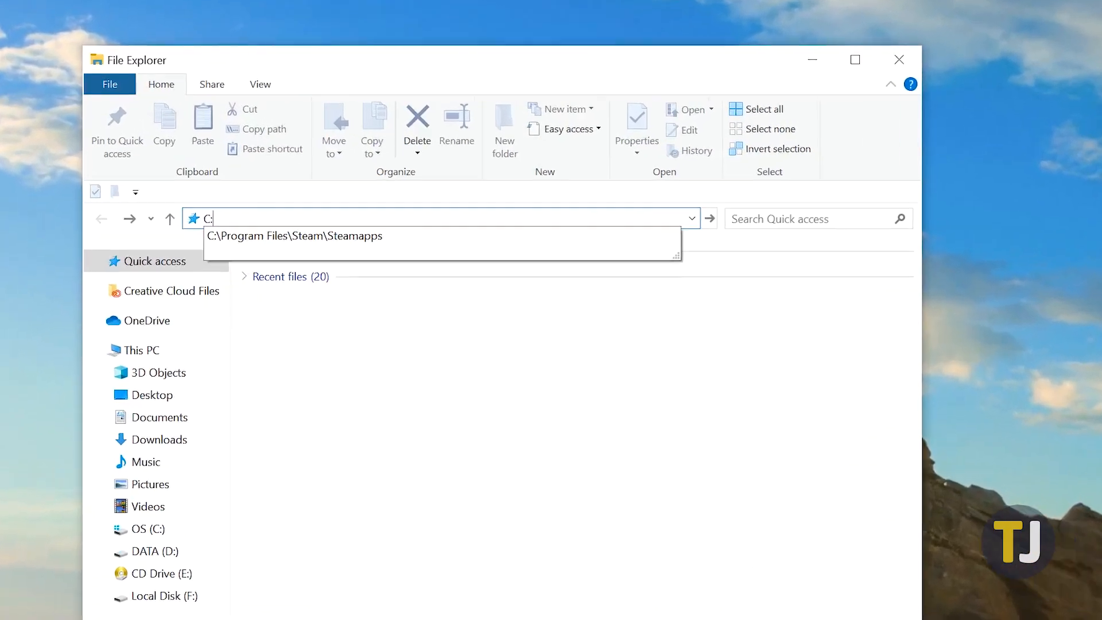
pyautogui.write('\\Program')
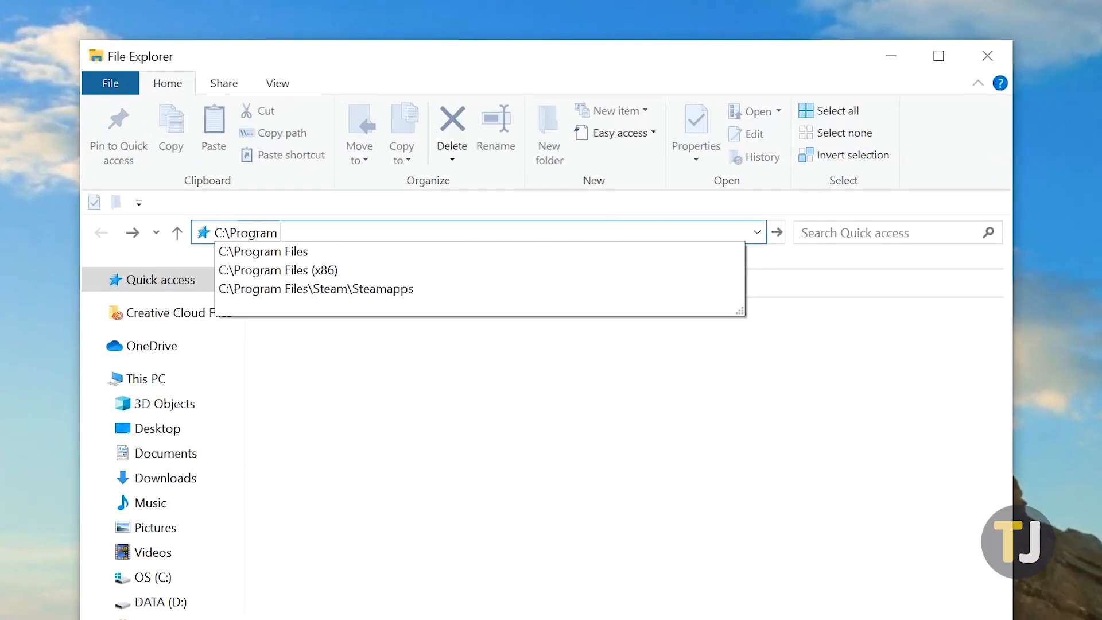
pyautogui.write('Files\\S')
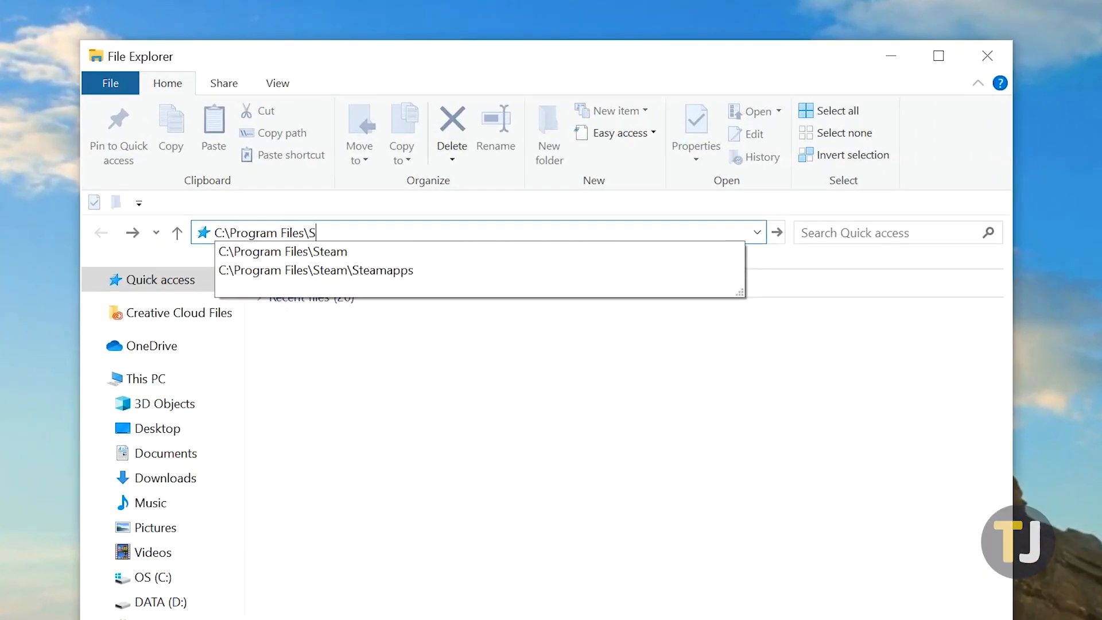
pyautogui.write('team\\Steam')
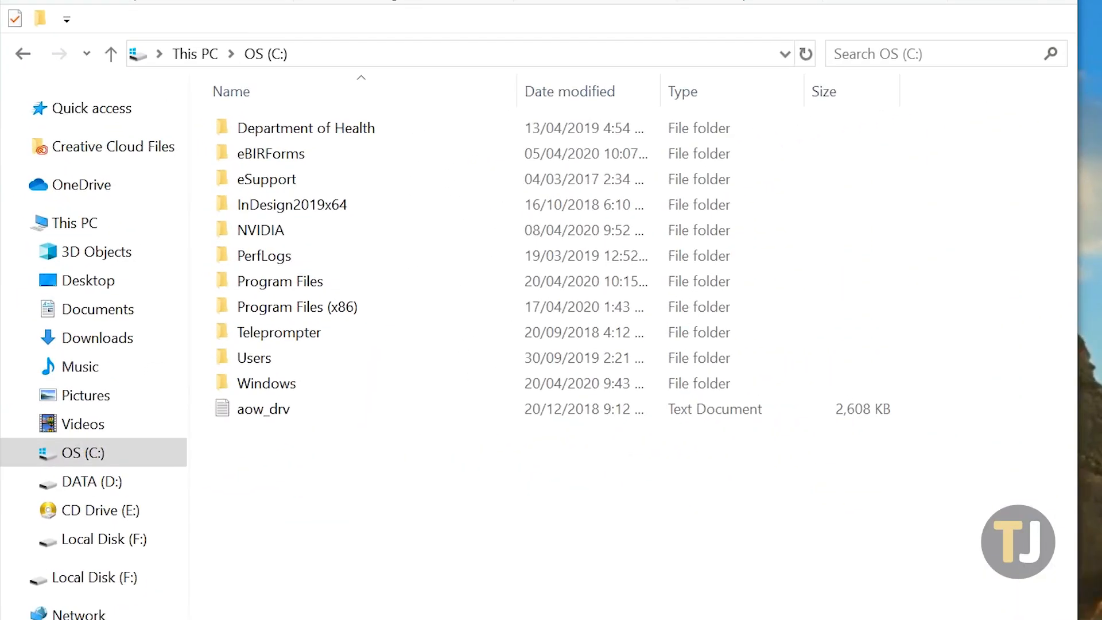
# - Go to the Steam Games Backup folder on Local Disk (F:)
pyautogui.click(298, 307)
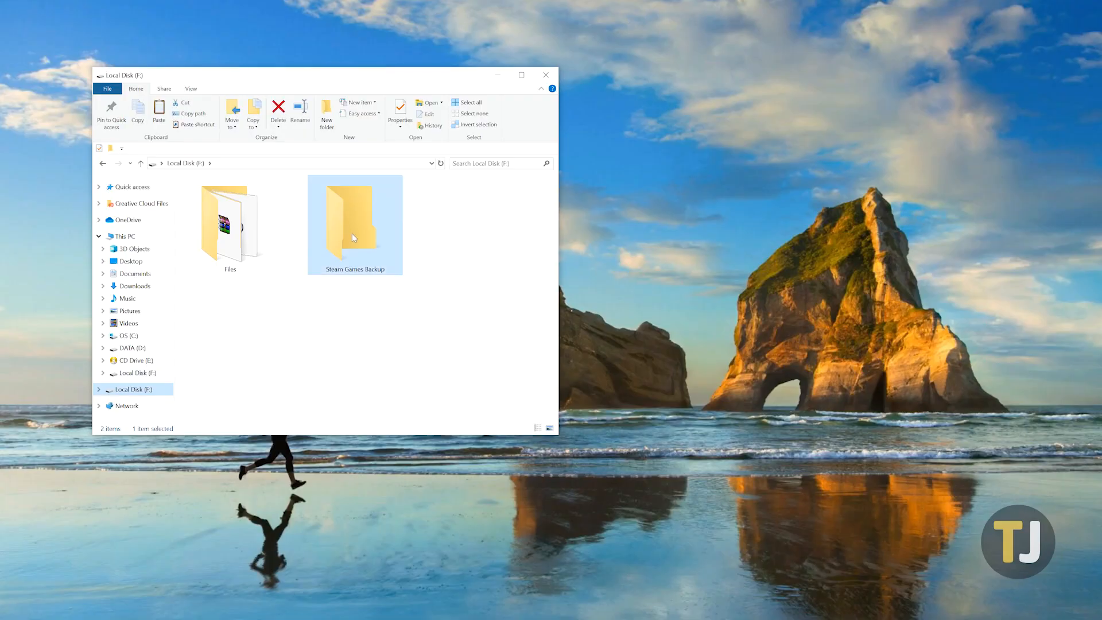
pyautogui.doubleClick(354, 221)
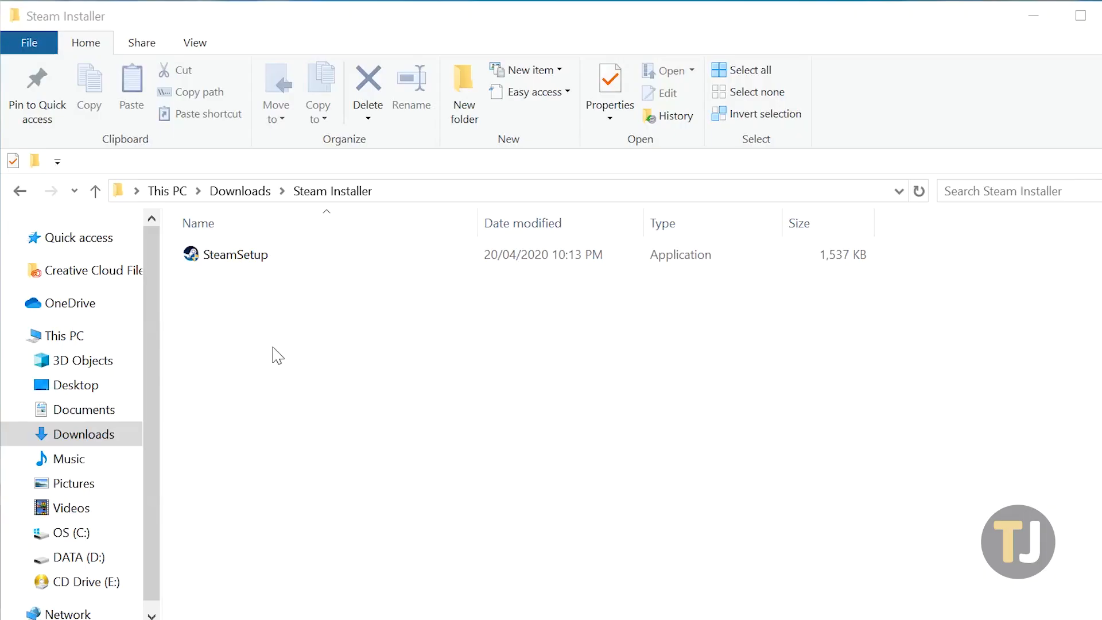
# - Run SteamSetup and install Steam into the default C:\Program Files\Steam folder
pyautogui.rightClick(235, 254)
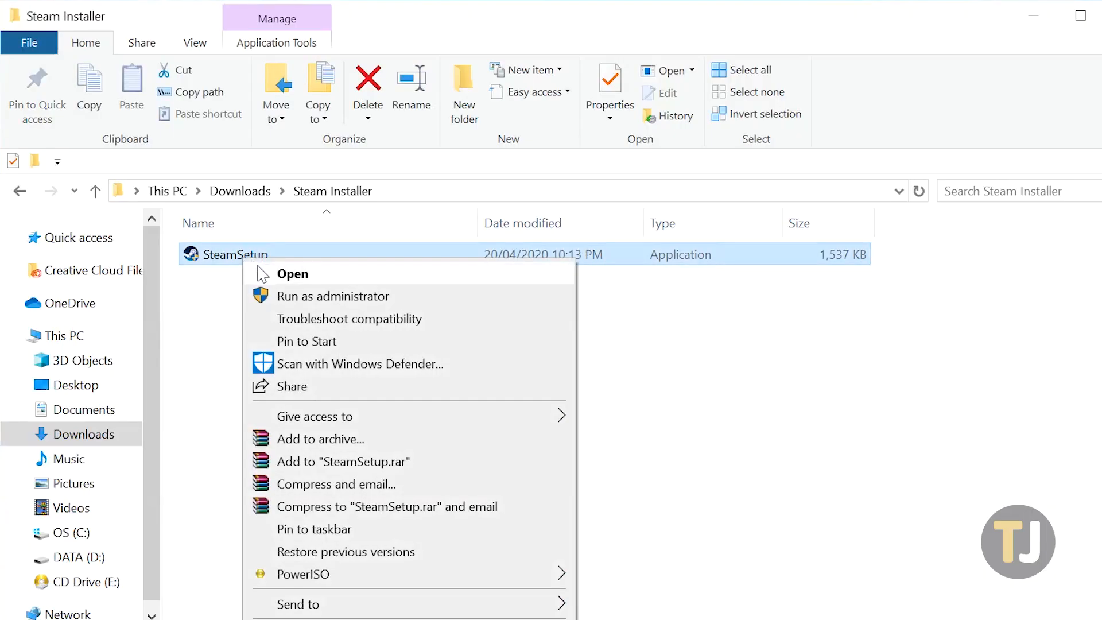
pyautogui.click(292, 273)
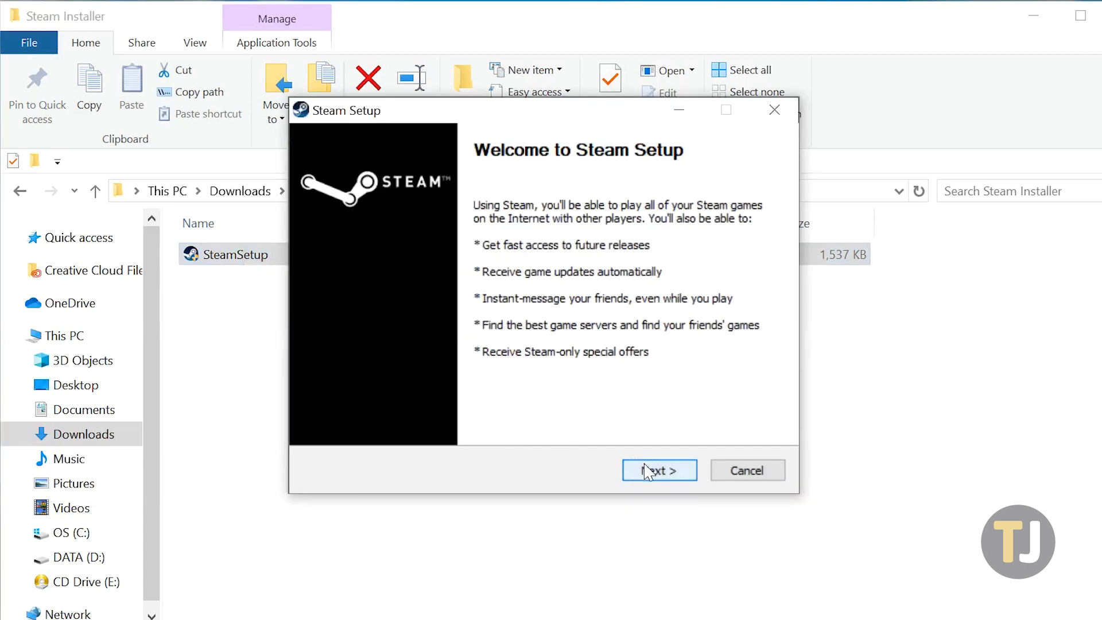
pyautogui.click(659, 470)
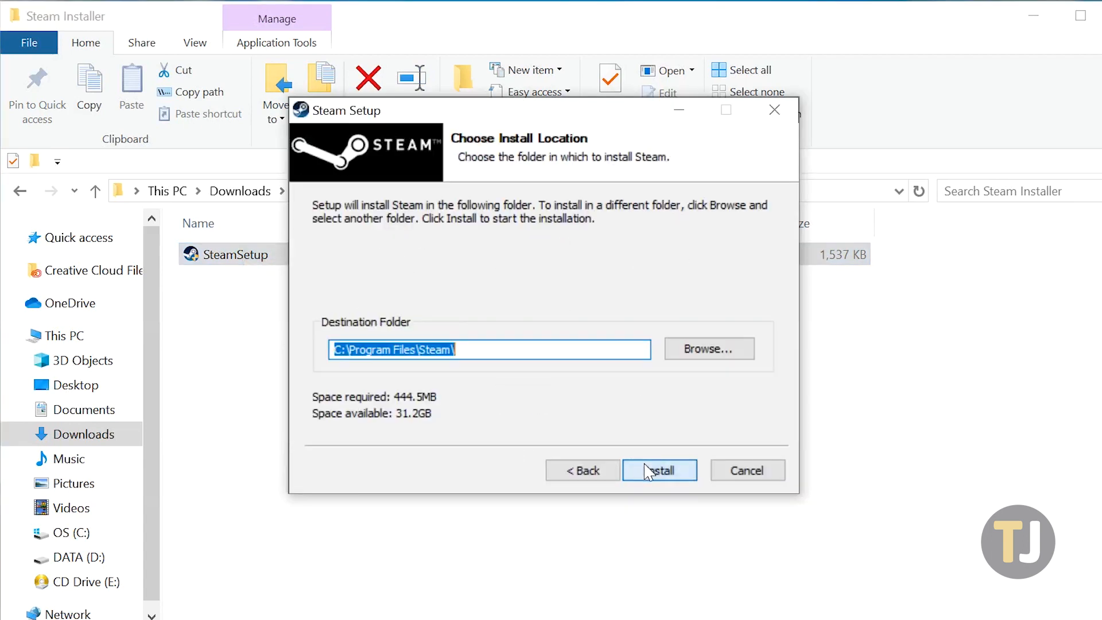
pyautogui.click(659, 470)
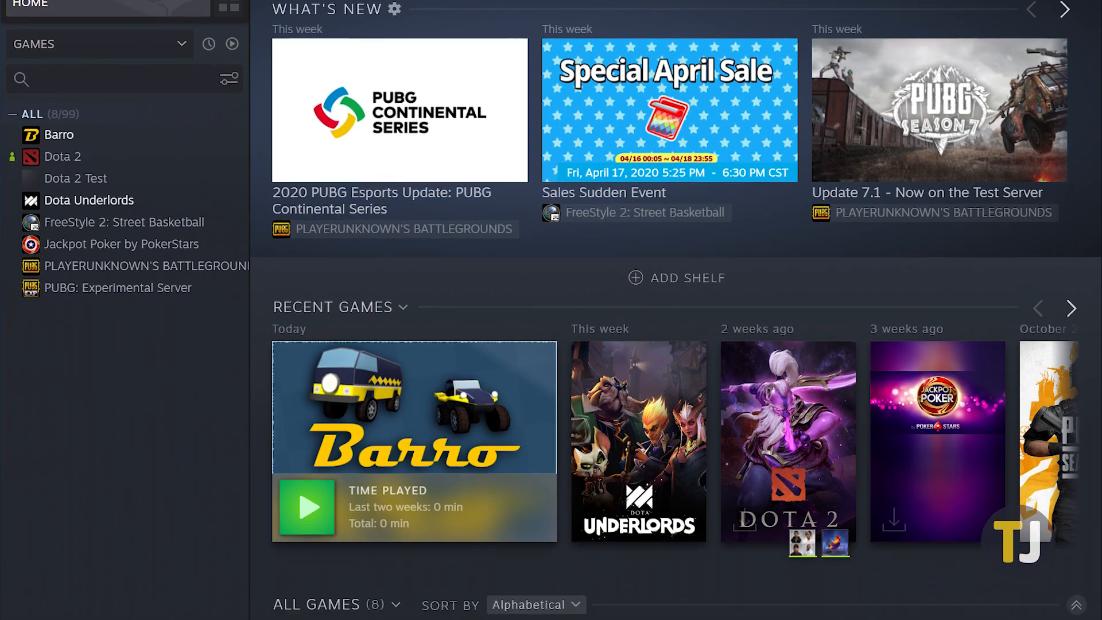
pyautogui.scroll(-3)
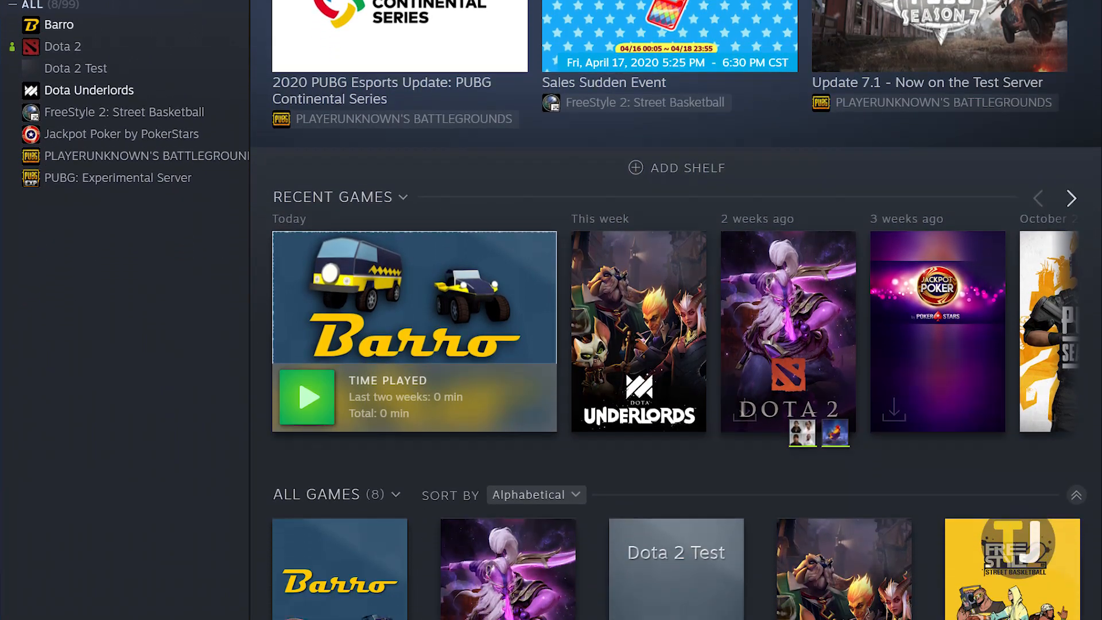
pyautogui.scroll(-3)
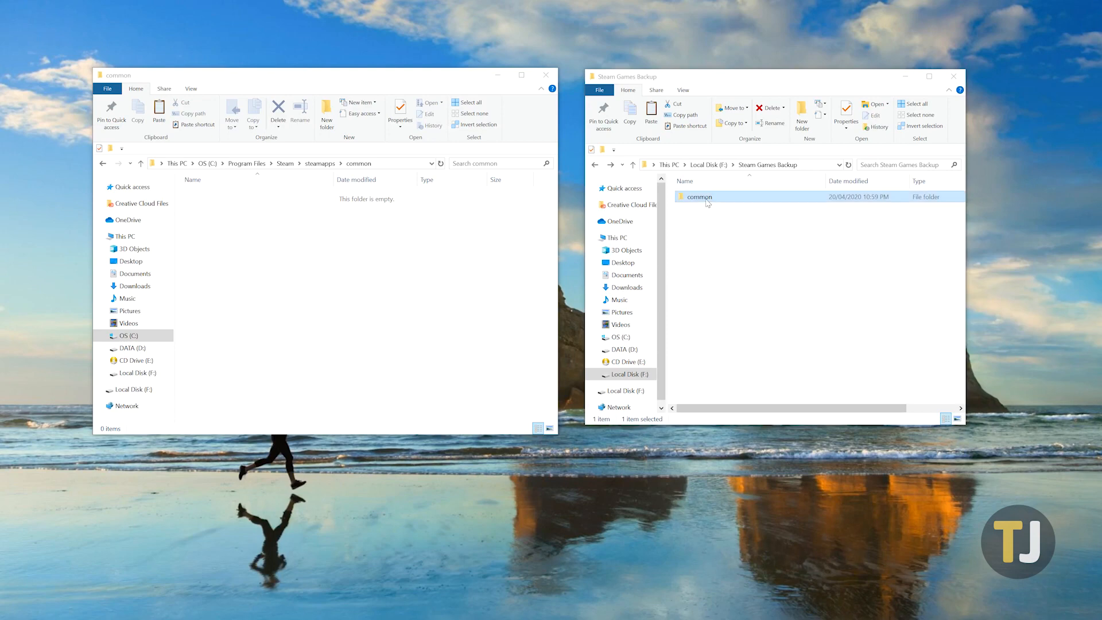
# - Copy the SC logos and Underlords folders from the backup's common folder into C's steamapps\common
pyautogui.doubleClick(698, 197)
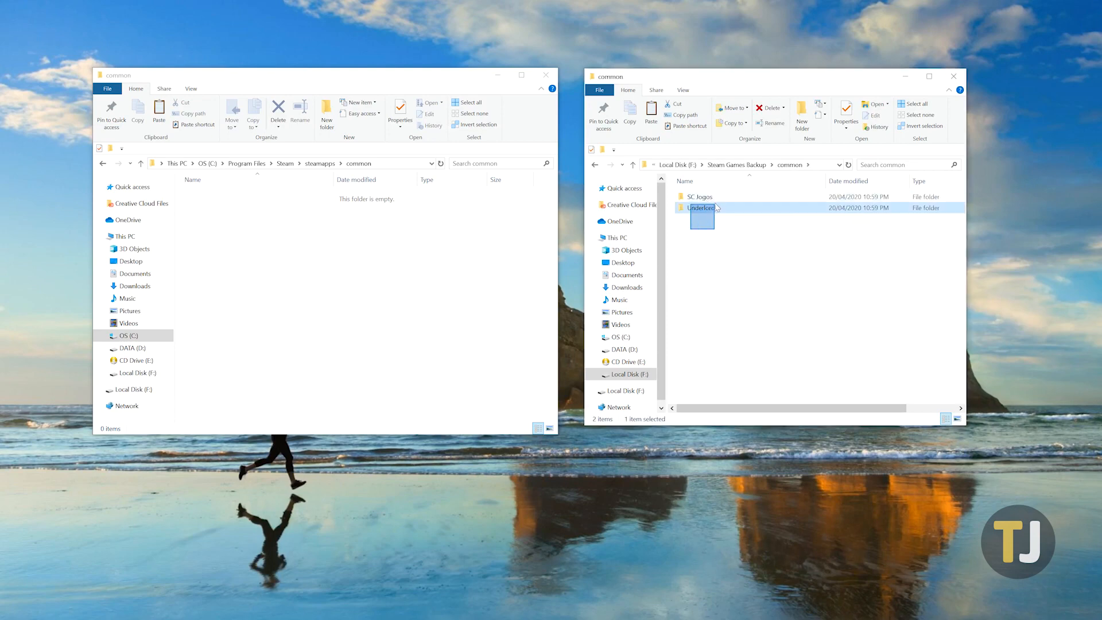
pyautogui.rightClick(699, 196)
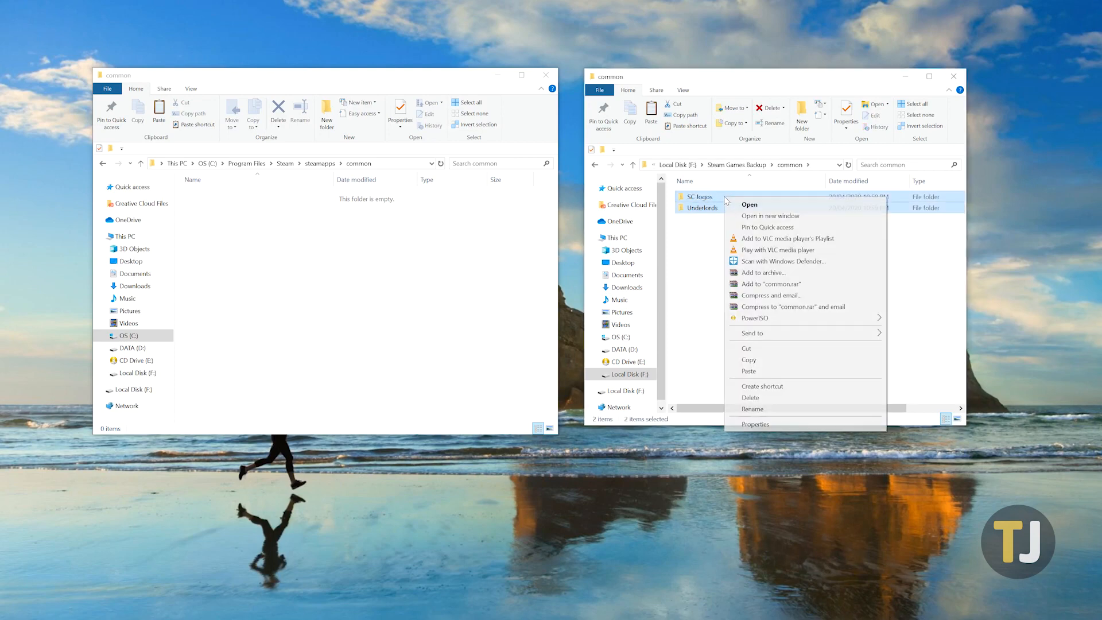
pyautogui.click(747, 365)
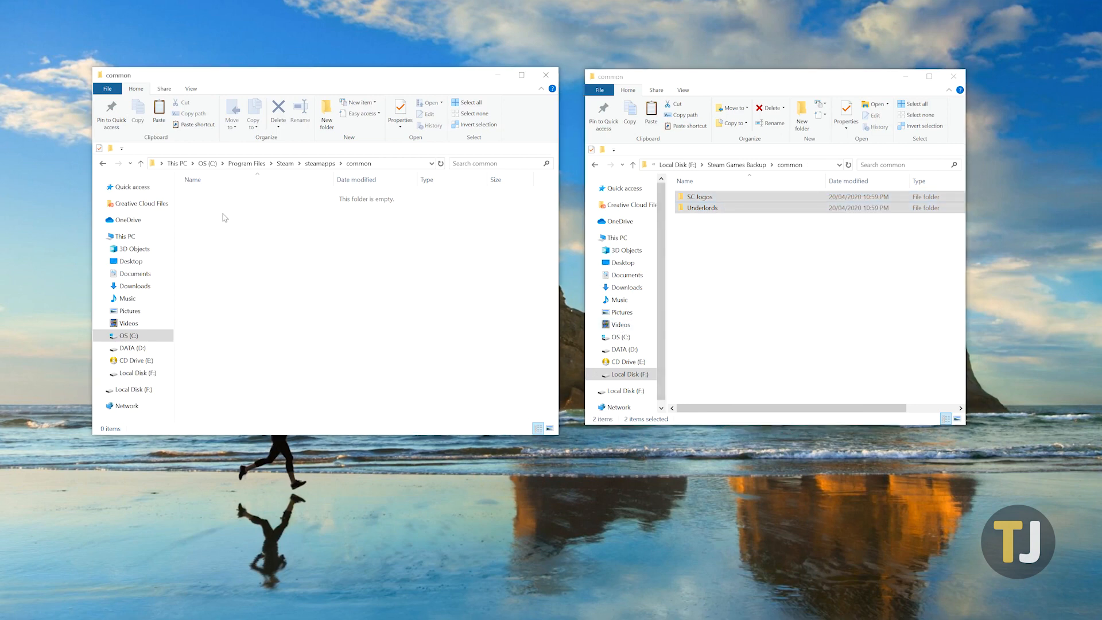
pyautogui.rightClick(224, 217)
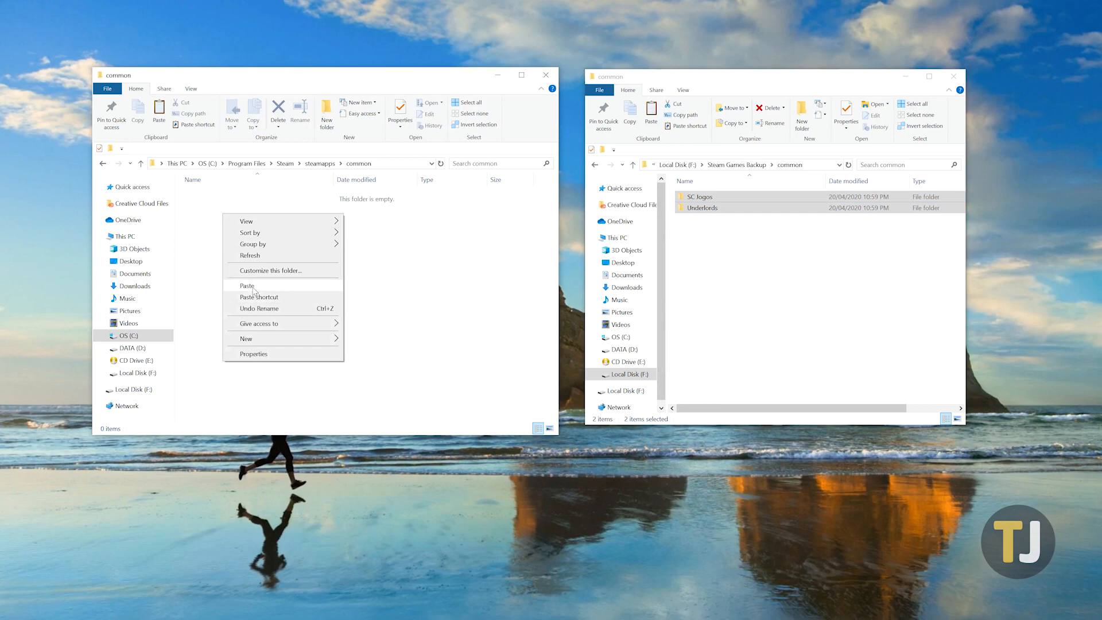
pyautogui.click(246, 285)
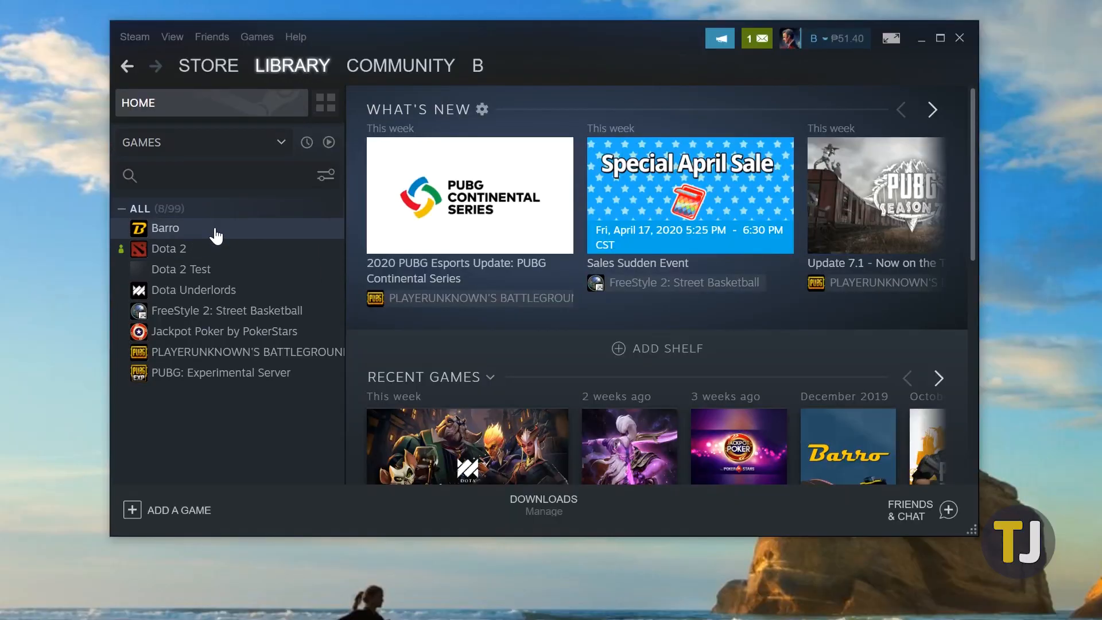
# - Select Barro and Dota Underlords in the library and install both
pyautogui.click(166, 228)
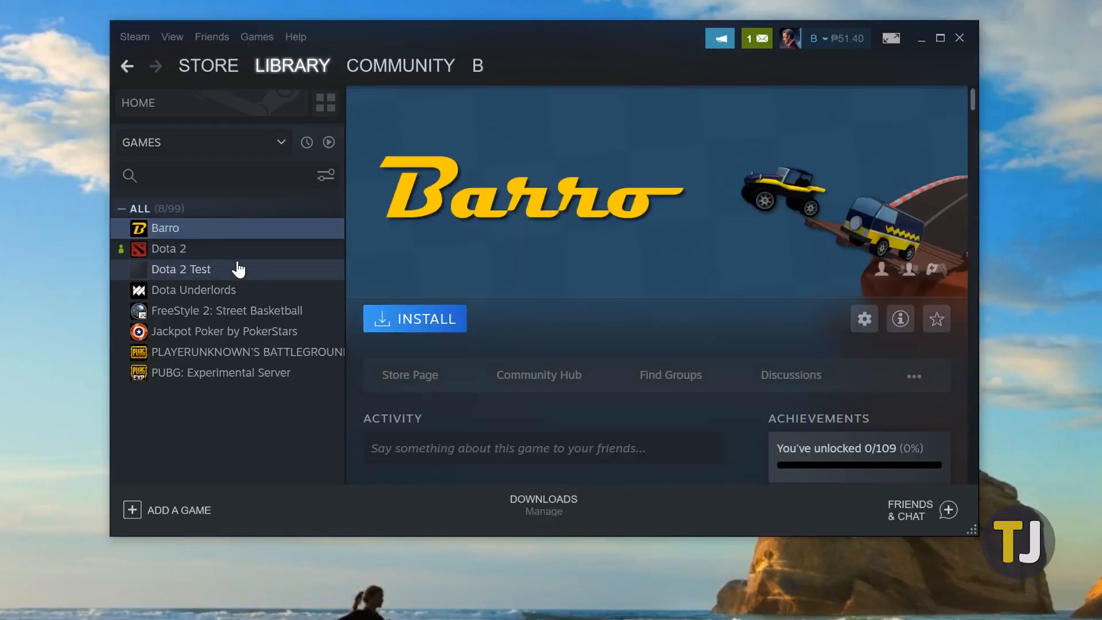
pyautogui.click(323, 102)
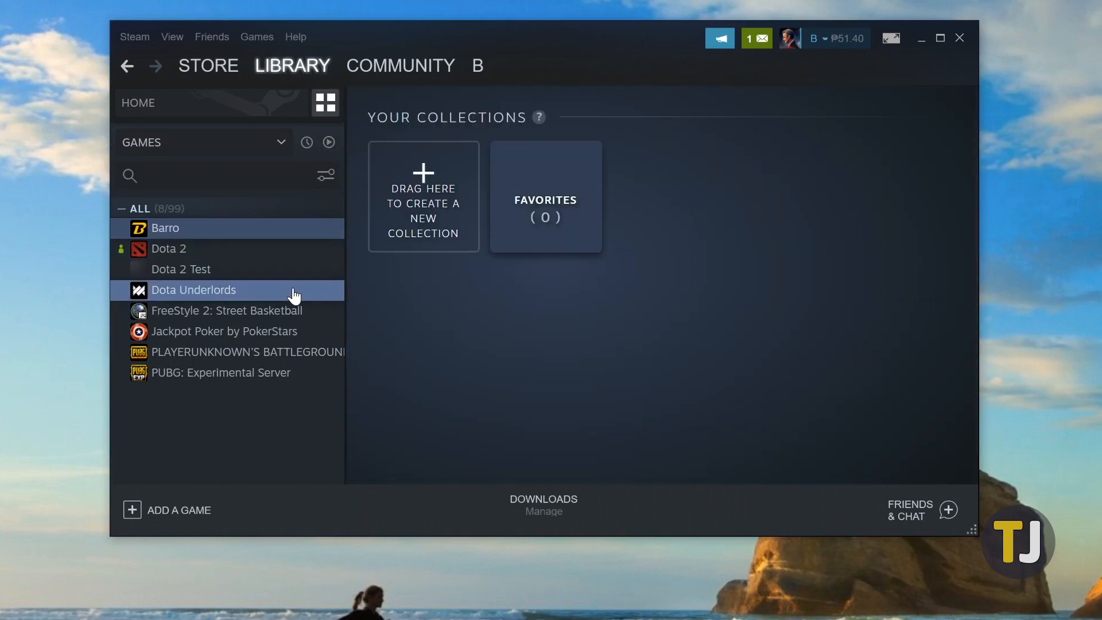
pyautogui.rightClick(193, 289)
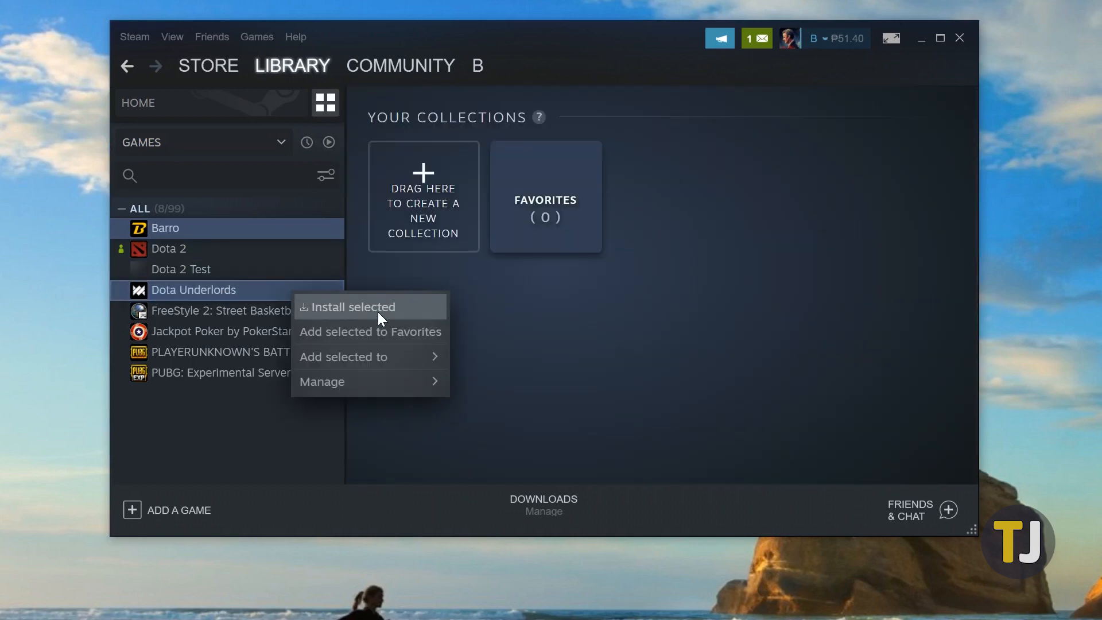
pyautogui.click(352, 308)
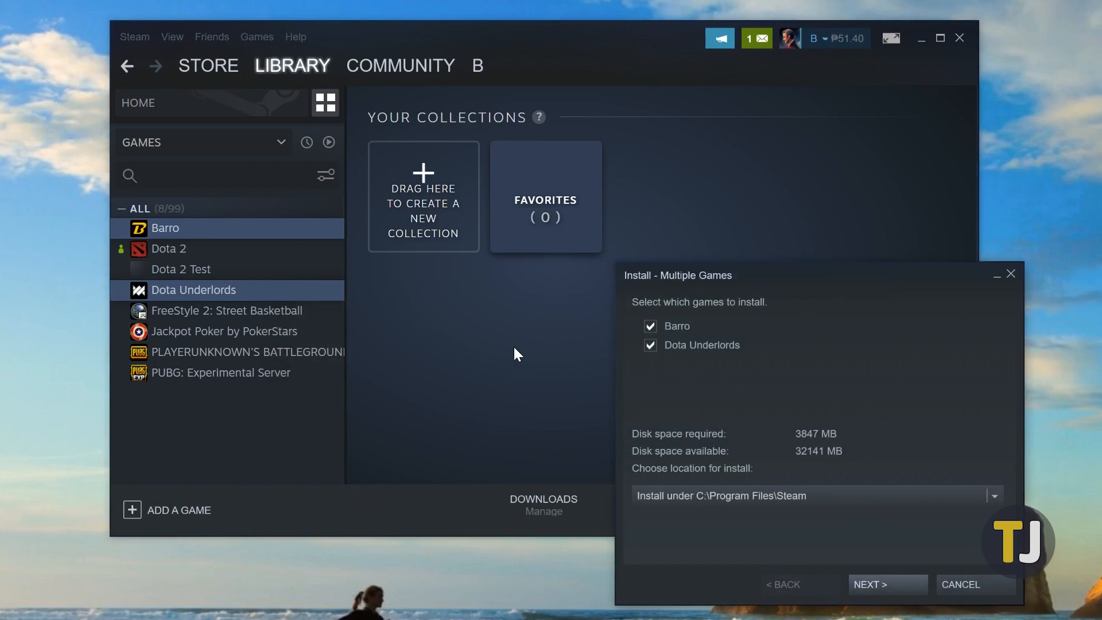
pyautogui.moveTo(842, 412)
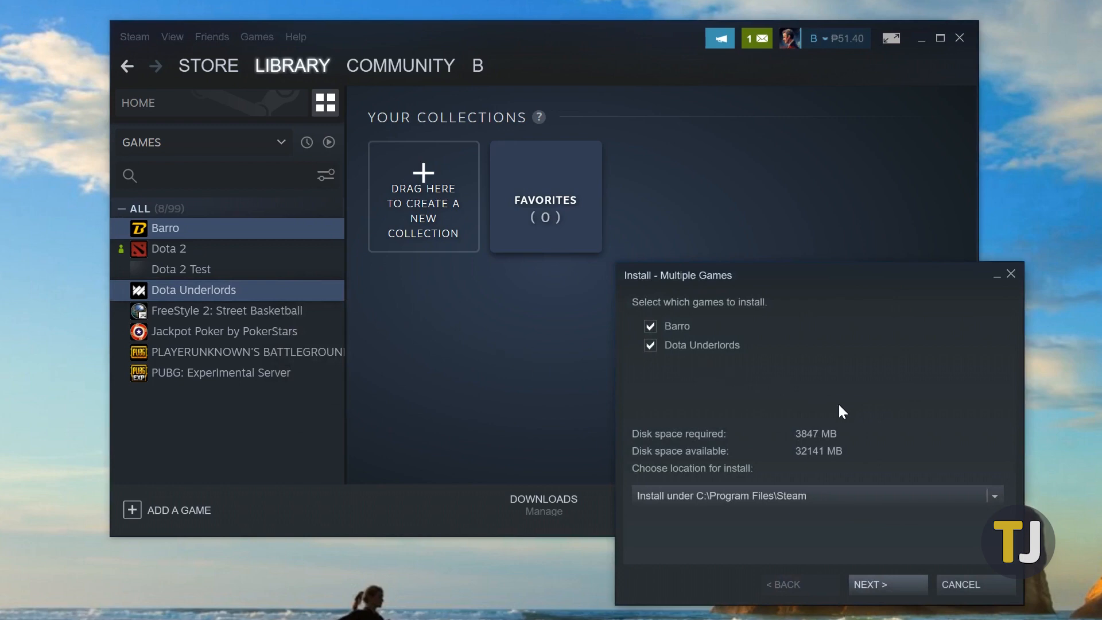
# - Finish the install into the Steam folder and show Dota Underlords ready to play
pyautogui.click(886, 584)
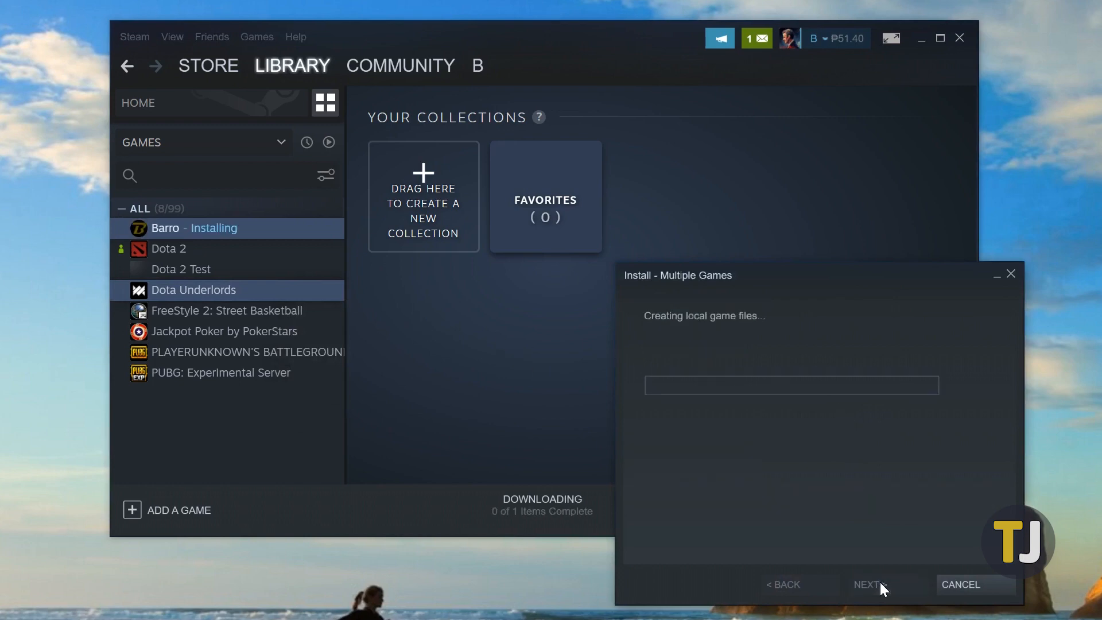
pyautogui.click(868, 584)
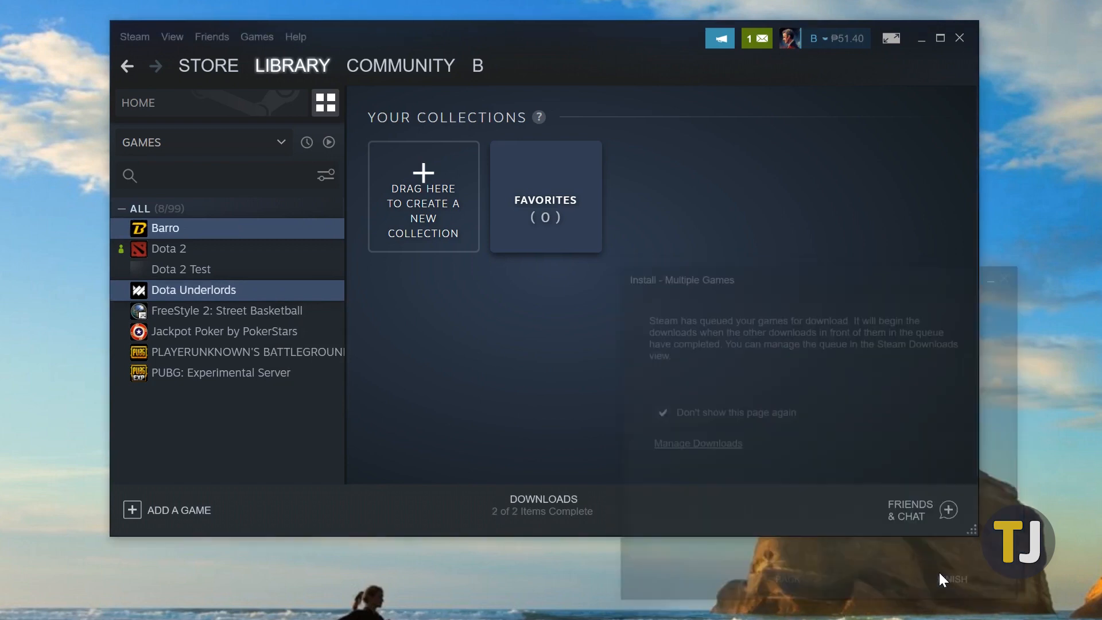
pyautogui.click(193, 290)
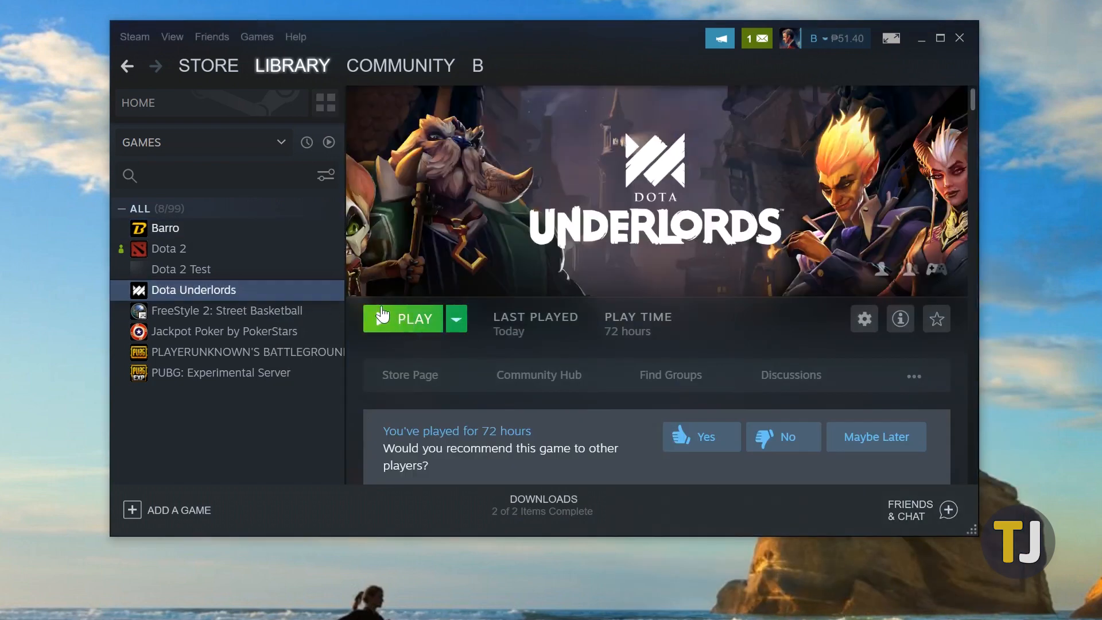